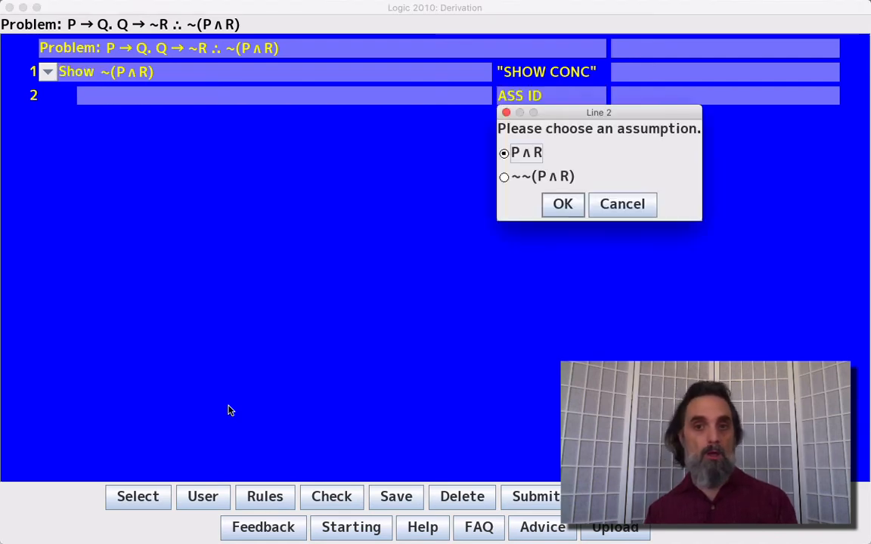
# Step: Confirm P∧R as the indirect-derivation assumption, with premises P→Q and Q→~R
pyautogui.click(563, 204)
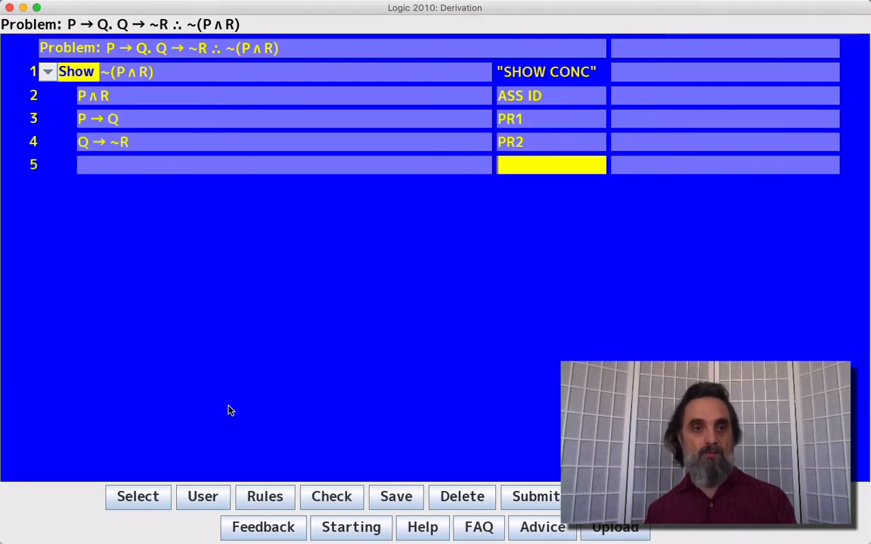
# Step: Justify P on line 5 as '2 SL' and R on line 6 as '2 SR'
pyautogui.write('2 SL')
pyautogui.write('2 SR')
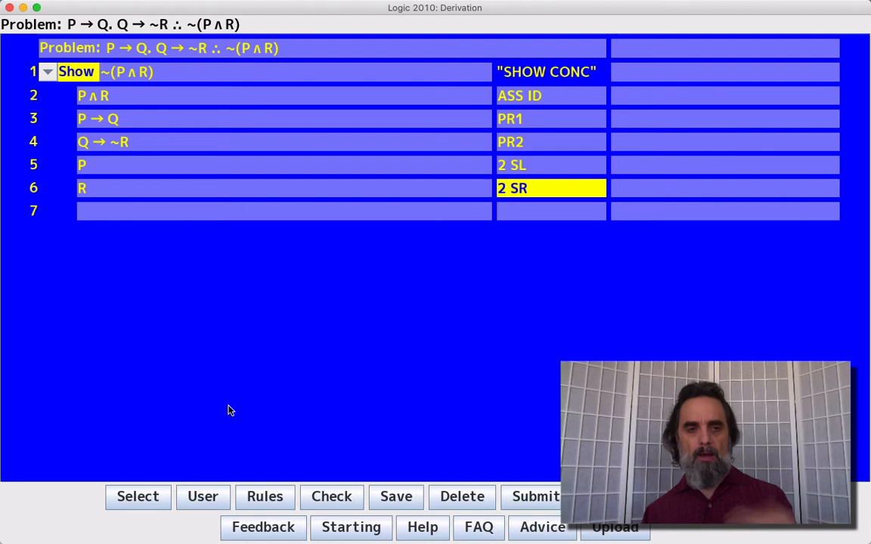
pyautogui.click(550, 211)
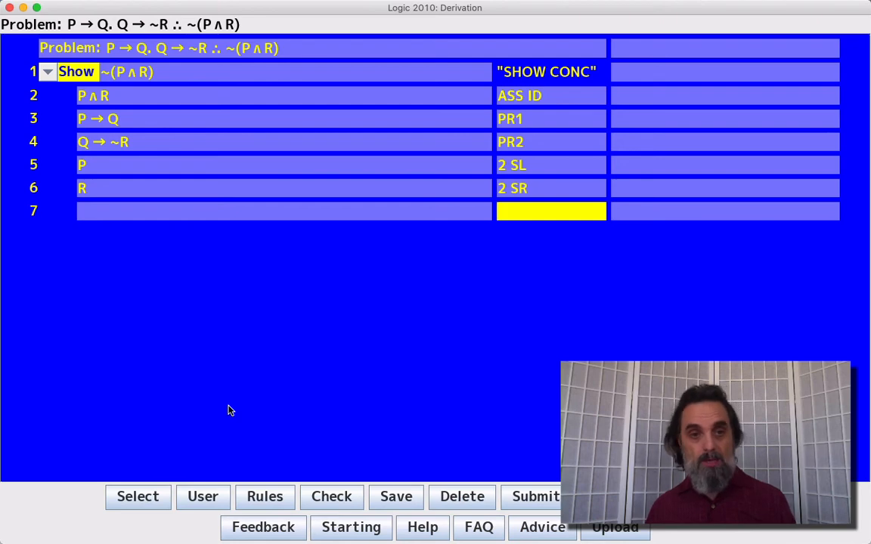
# Step: Derive Q by '3 5 MP' on line 7 and ~R by '4 7 MP' on line 8
pyautogui.write('3 5 MP')
pyautogui.write('4 7 MP')
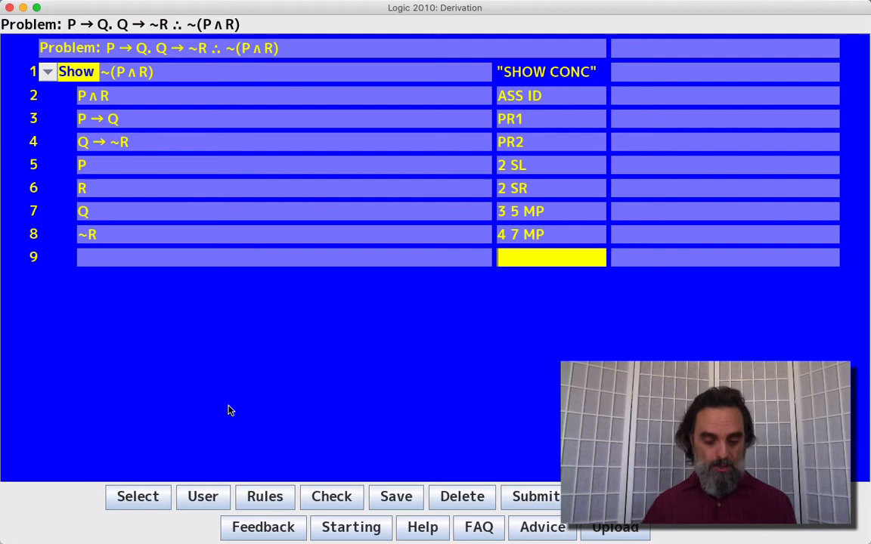
pyautogui.write('6')
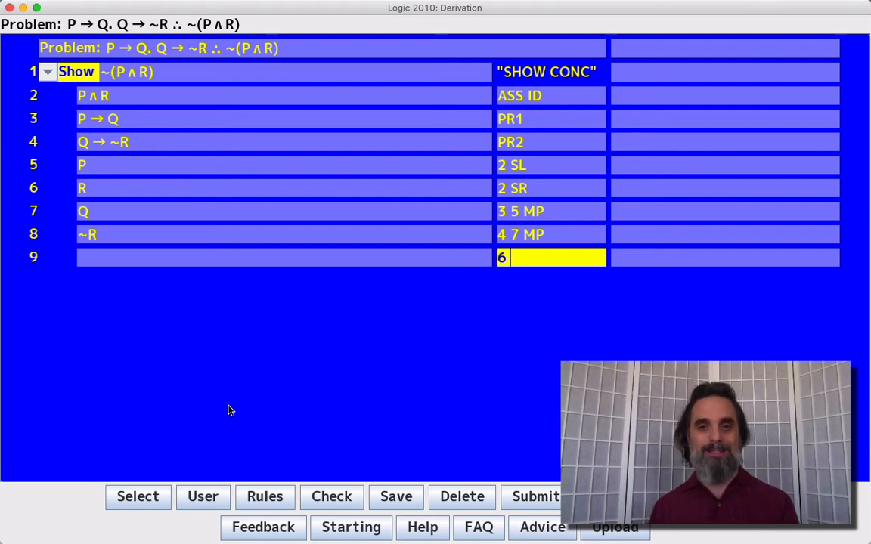
pyautogui.write('8')
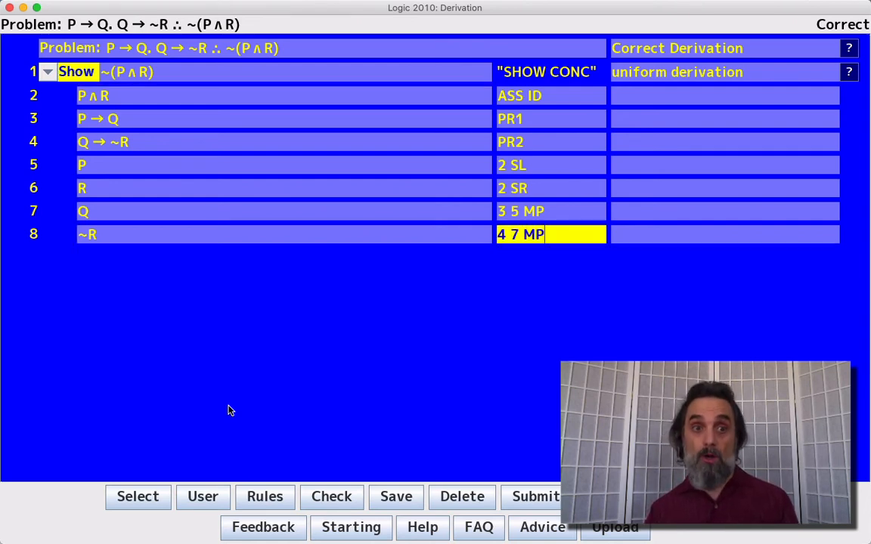
# Step: Replace the MP lines with ~~R by '6 DN', ~Q and ~P by modus tollens
pyautogui.click(462, 497)
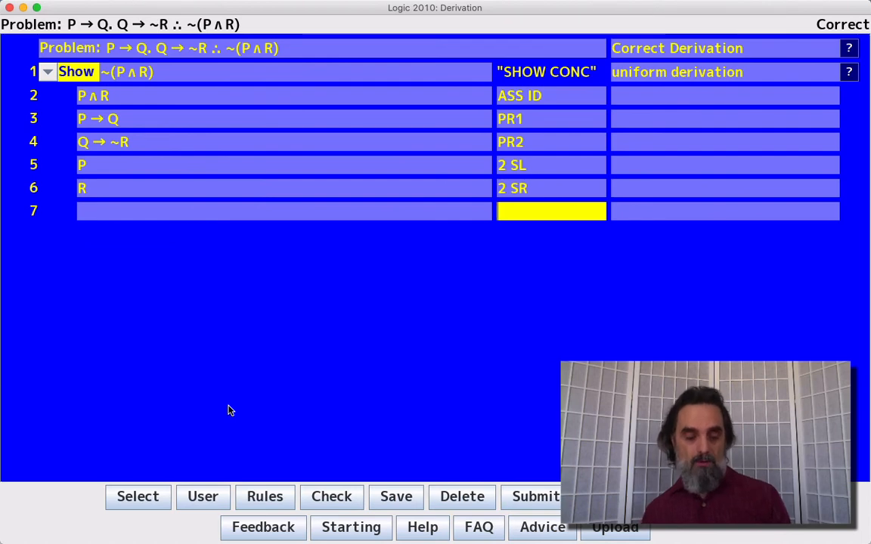
pyautogui.write('6 DN')
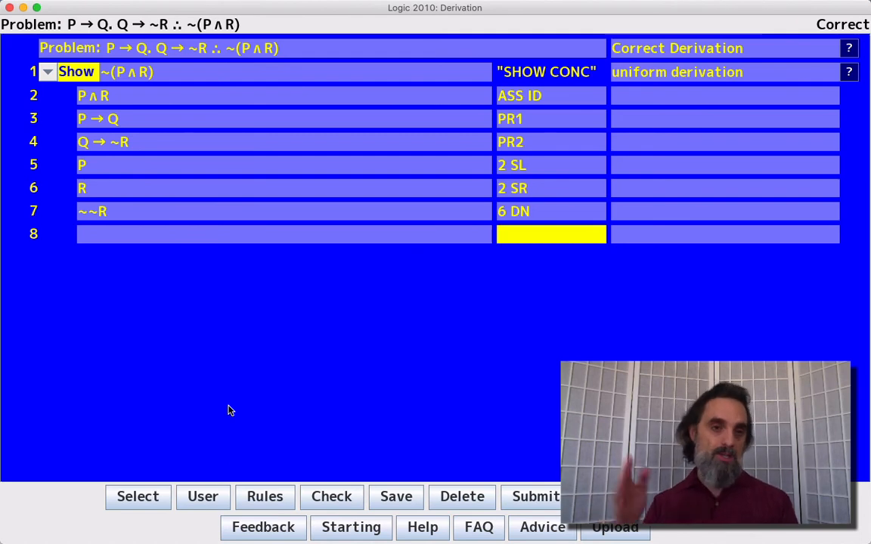
pyautogui.write('4 7 MT')
pyautogui.write('3 8 MT')
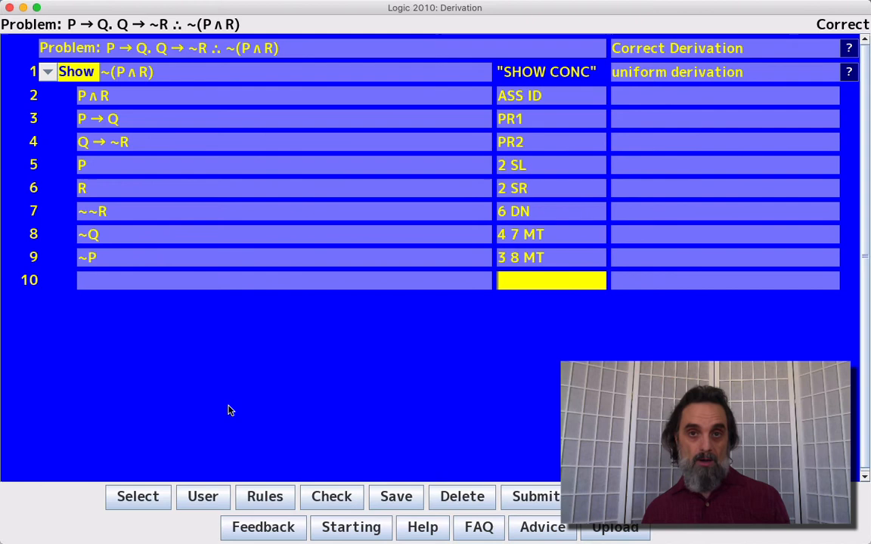
# Step: Justify line 10 as '5 9 ID', boxing the subproof and cancelling Show ~(P∧R)
pyautogui.write('6')
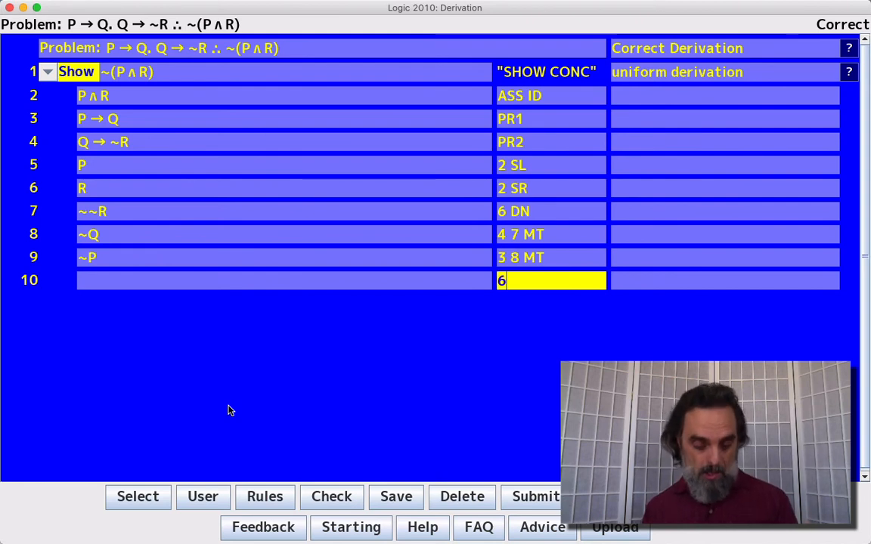
pyautogui.write('7 ID')
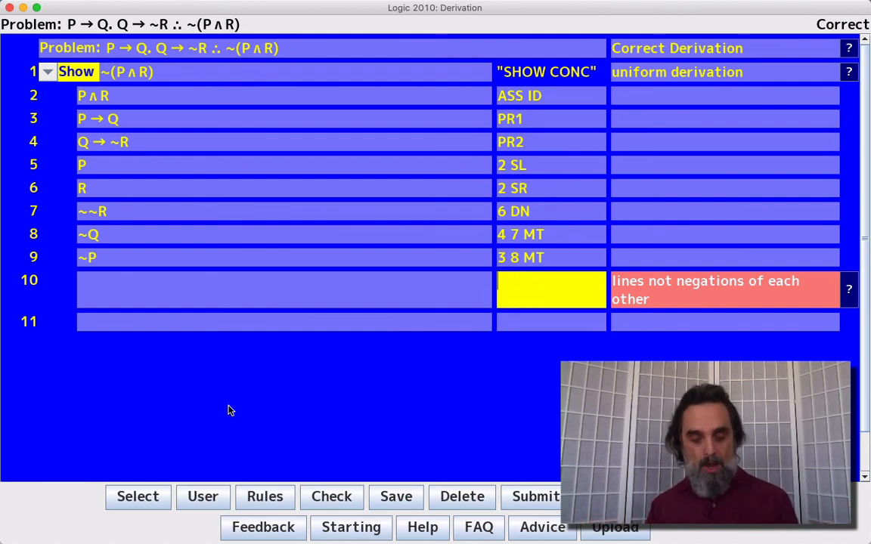
pyautogui.write('5 9')
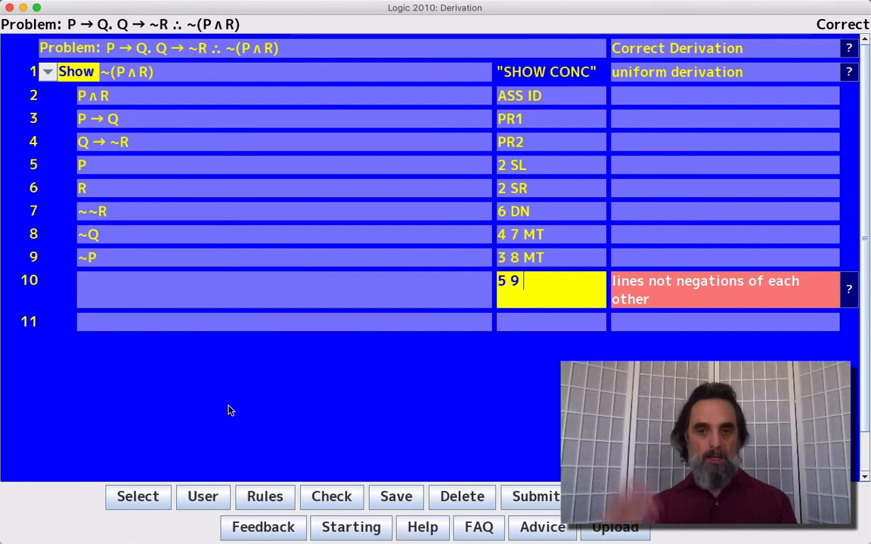
pyautogui.write('ID')
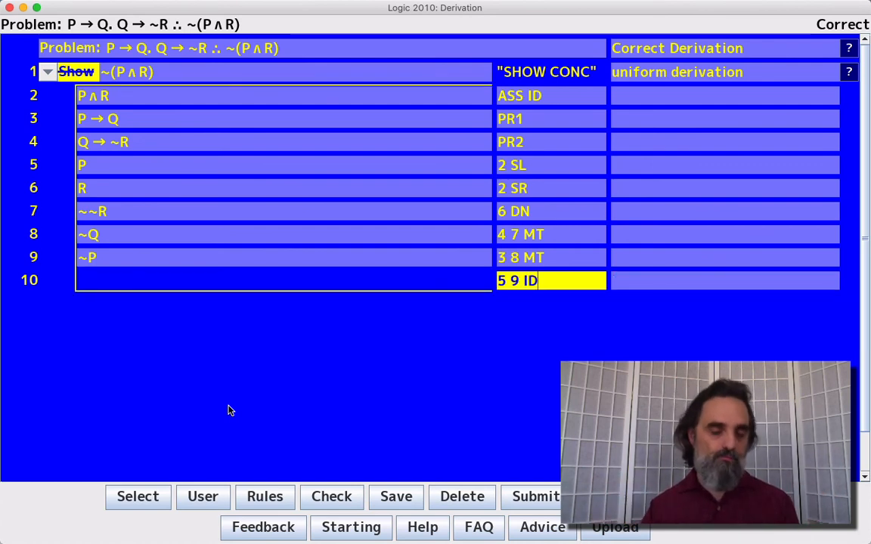